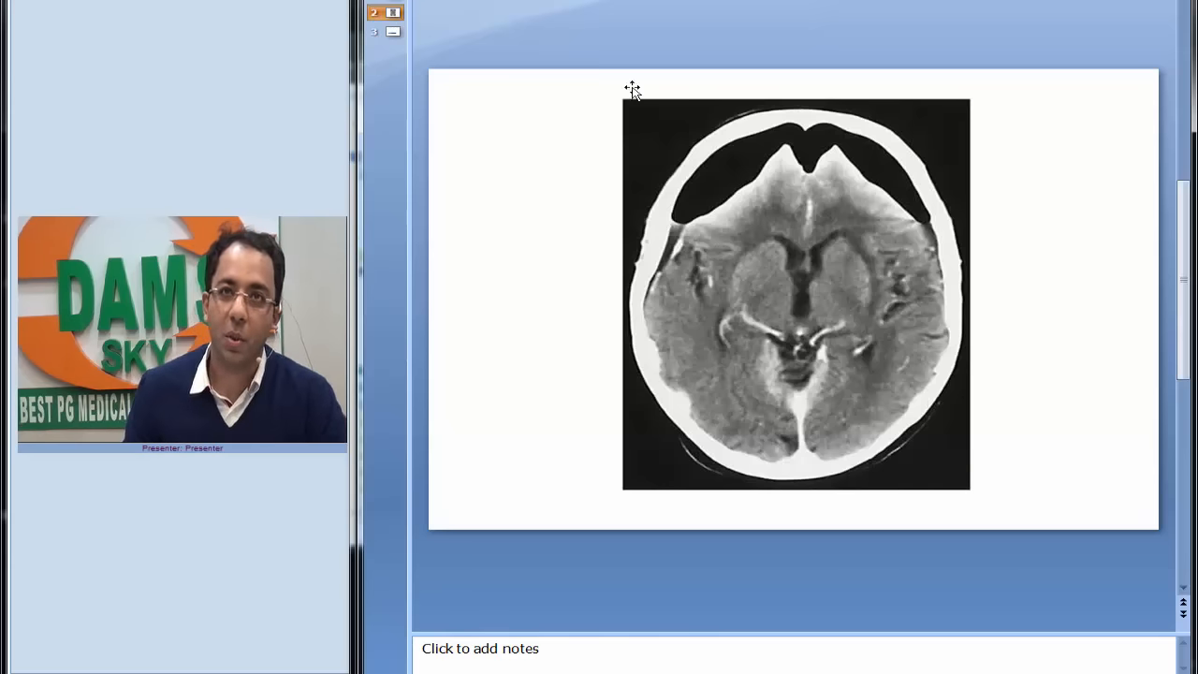
mouse_move(693, 178)
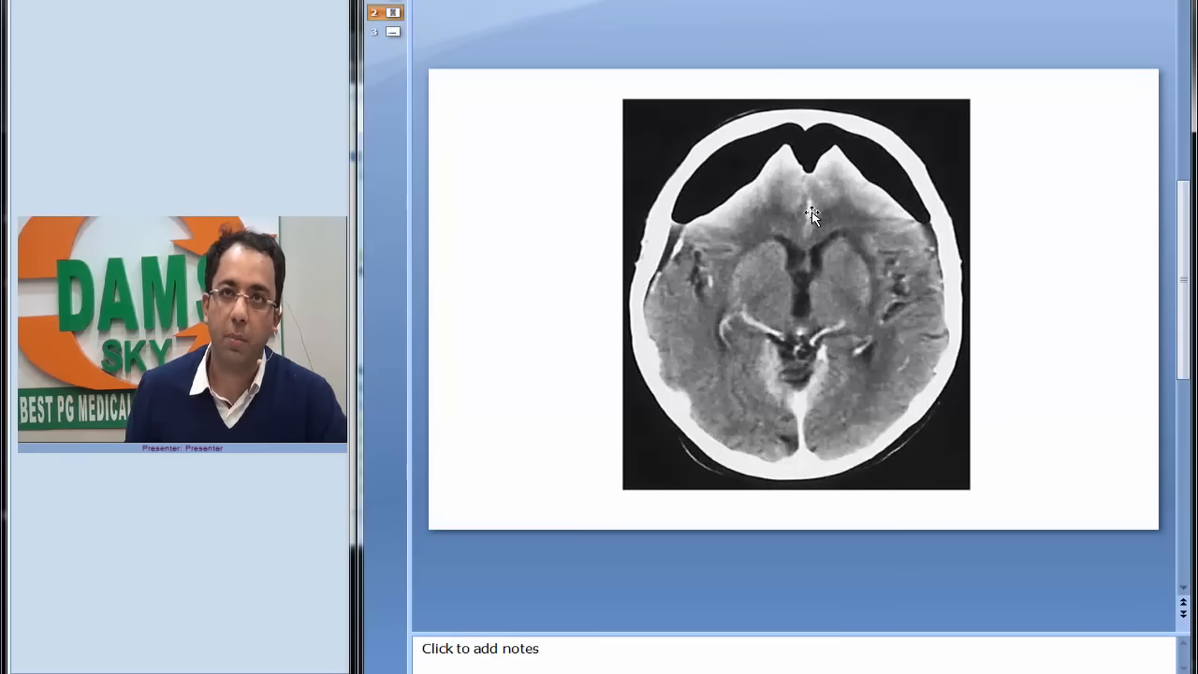
mouse_move(870, 161)
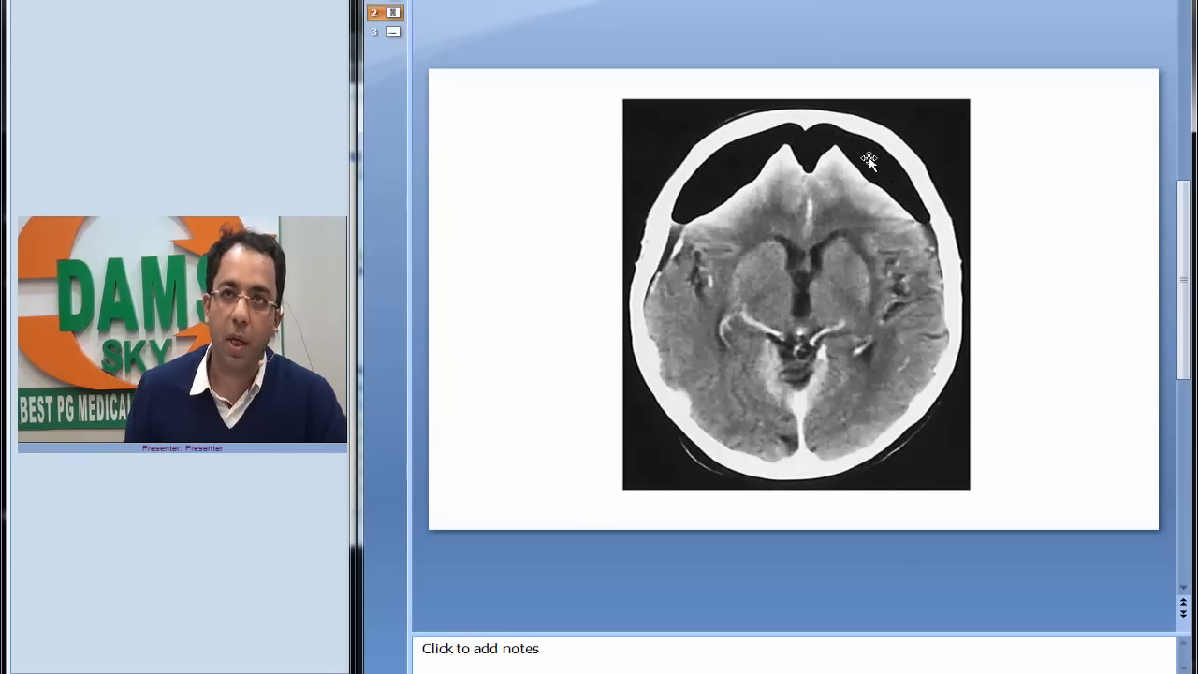
mouse_move(722, 172)
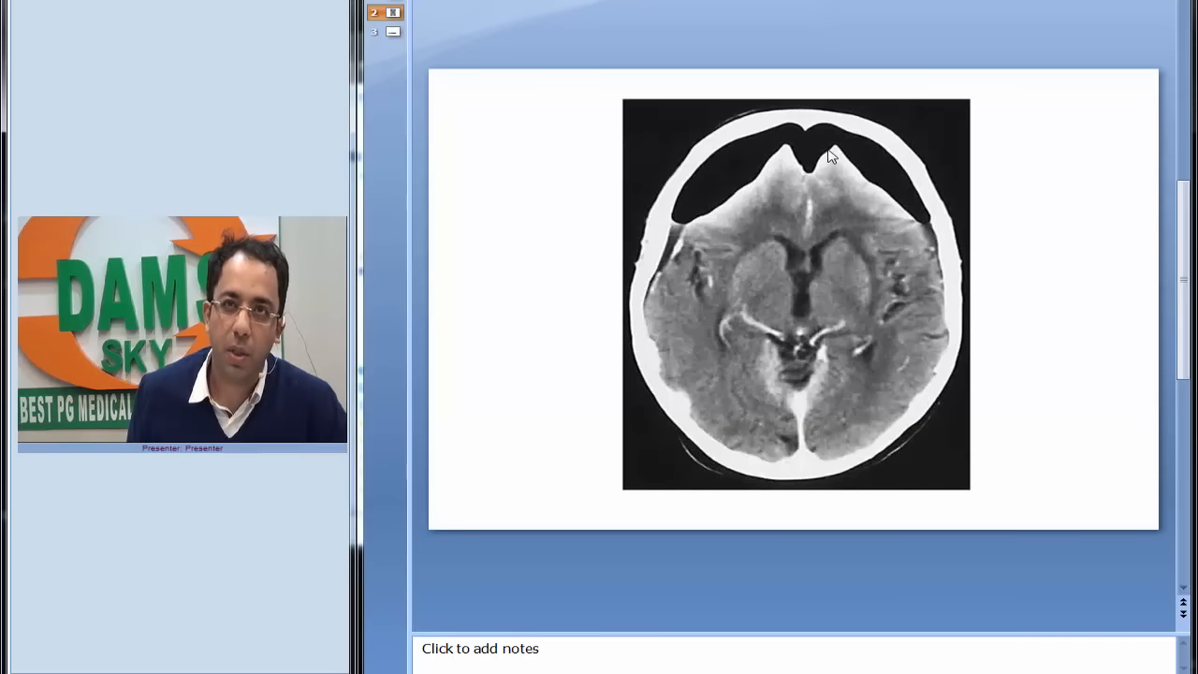
mouse_move(788, 161)
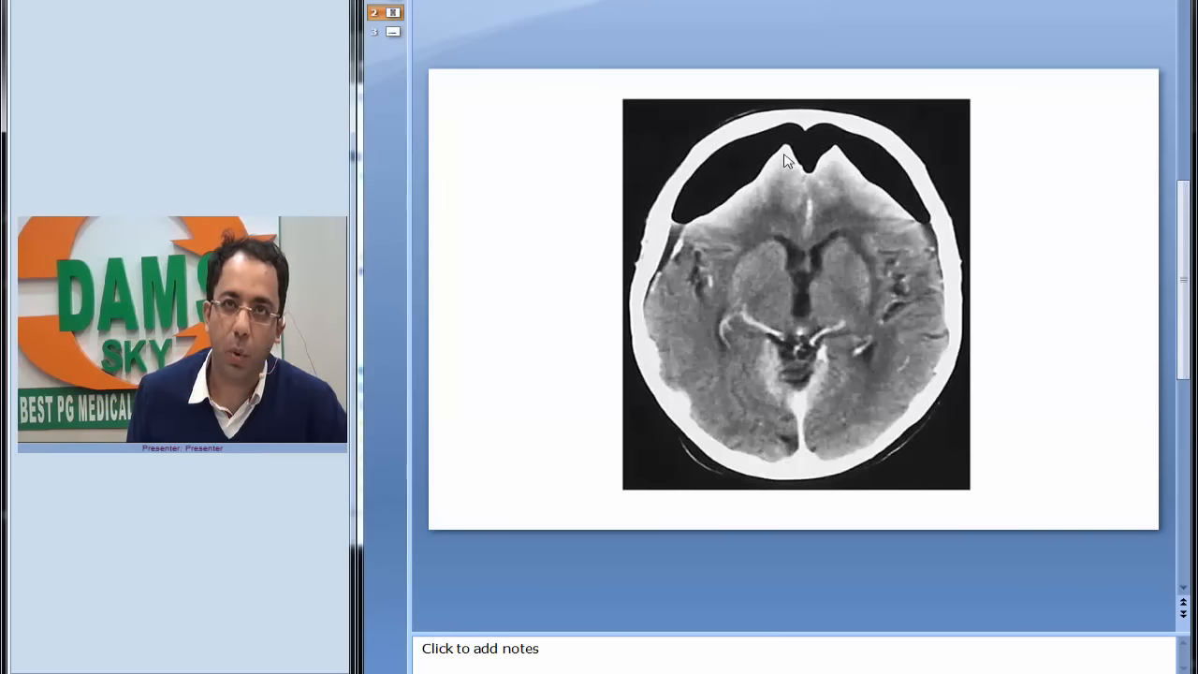
mouse_move(794, 161)
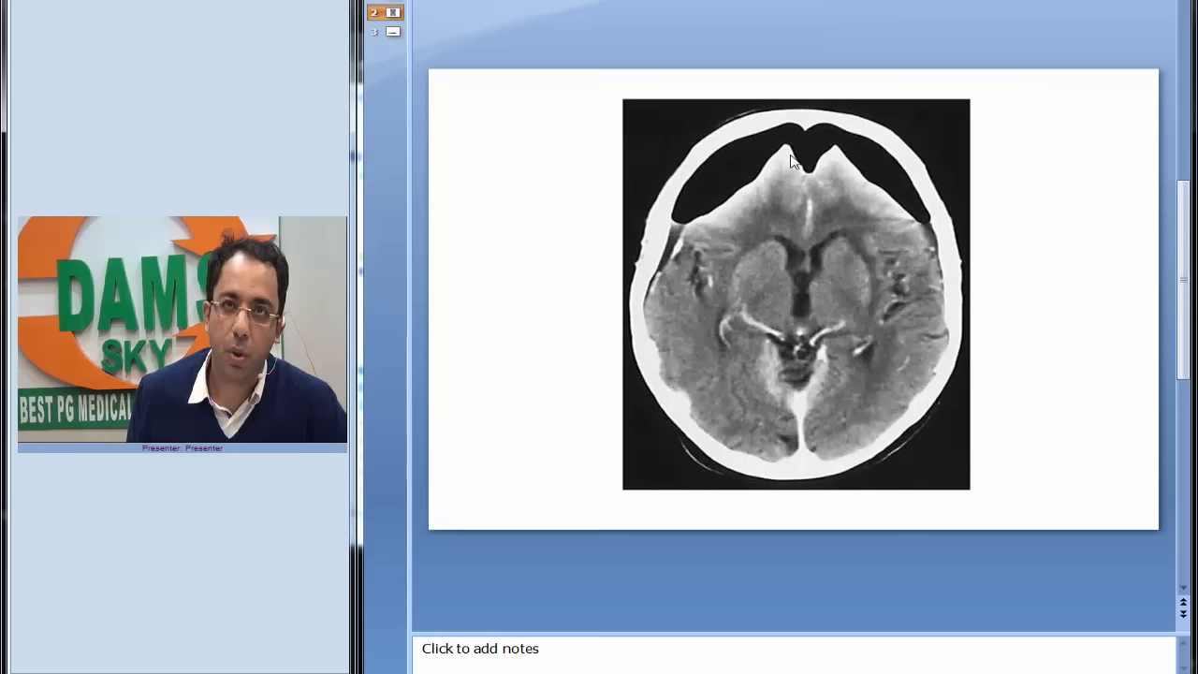
mouse_move(841, 161)
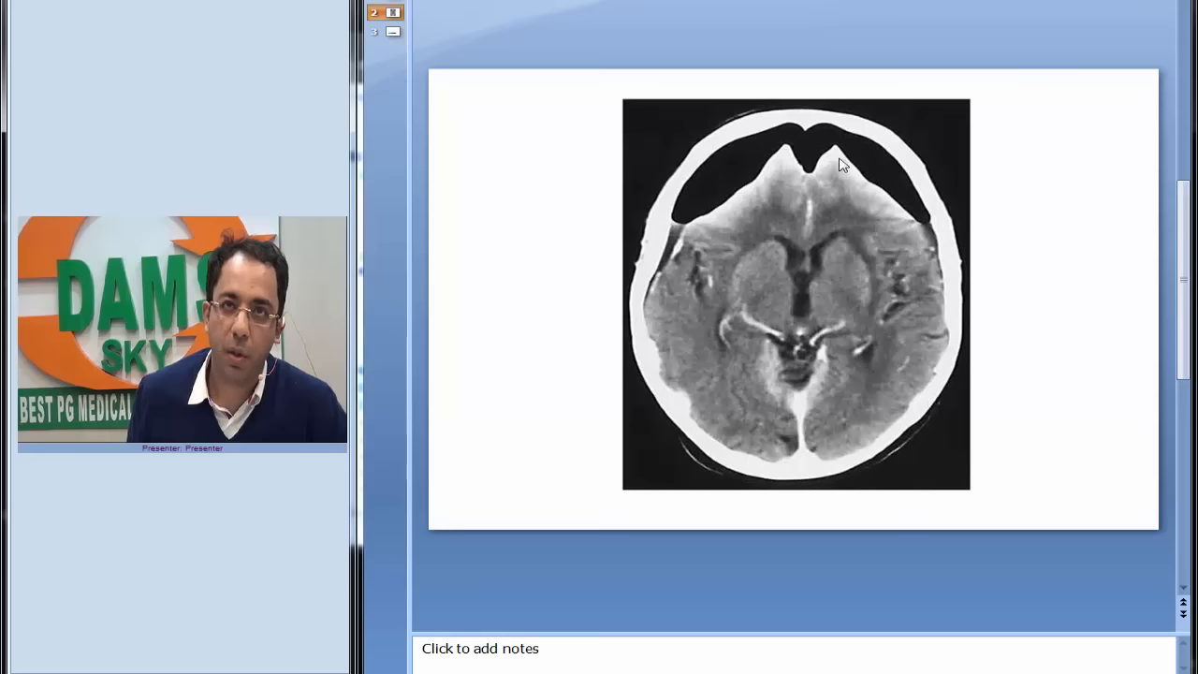
mouse_move(805, 161)
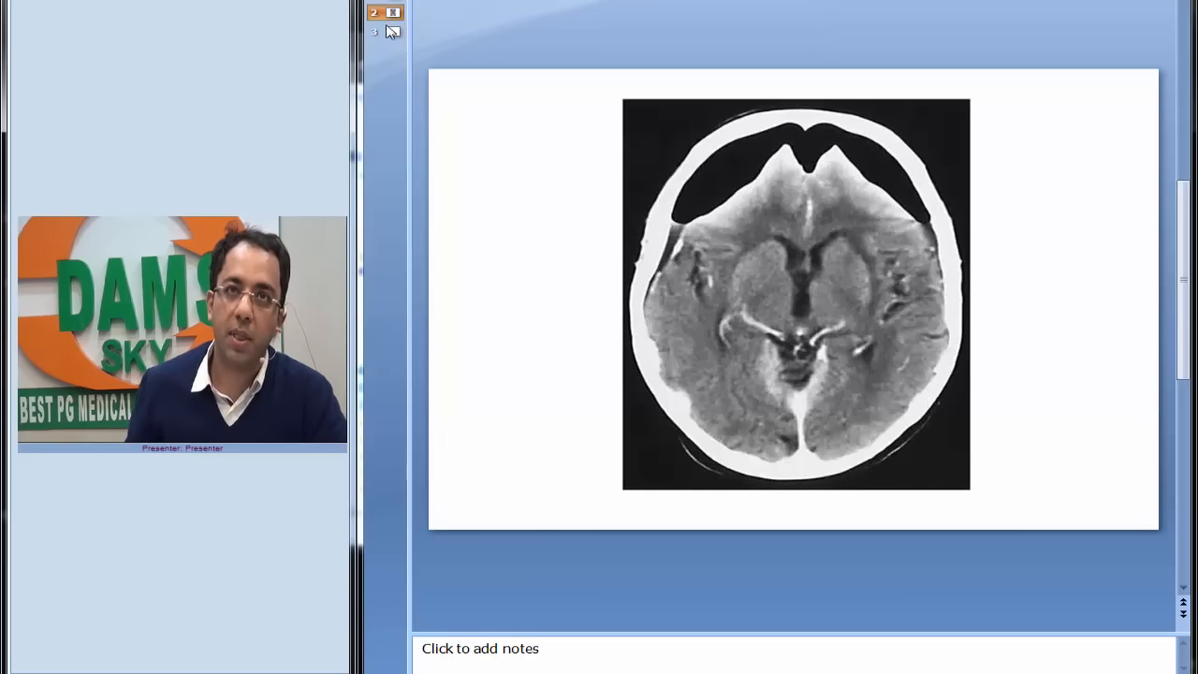
Step: Advance to the MOUNT FUJI SIGN title slide, subtitled Tension Pneumocephalus
left_click(389, 34)
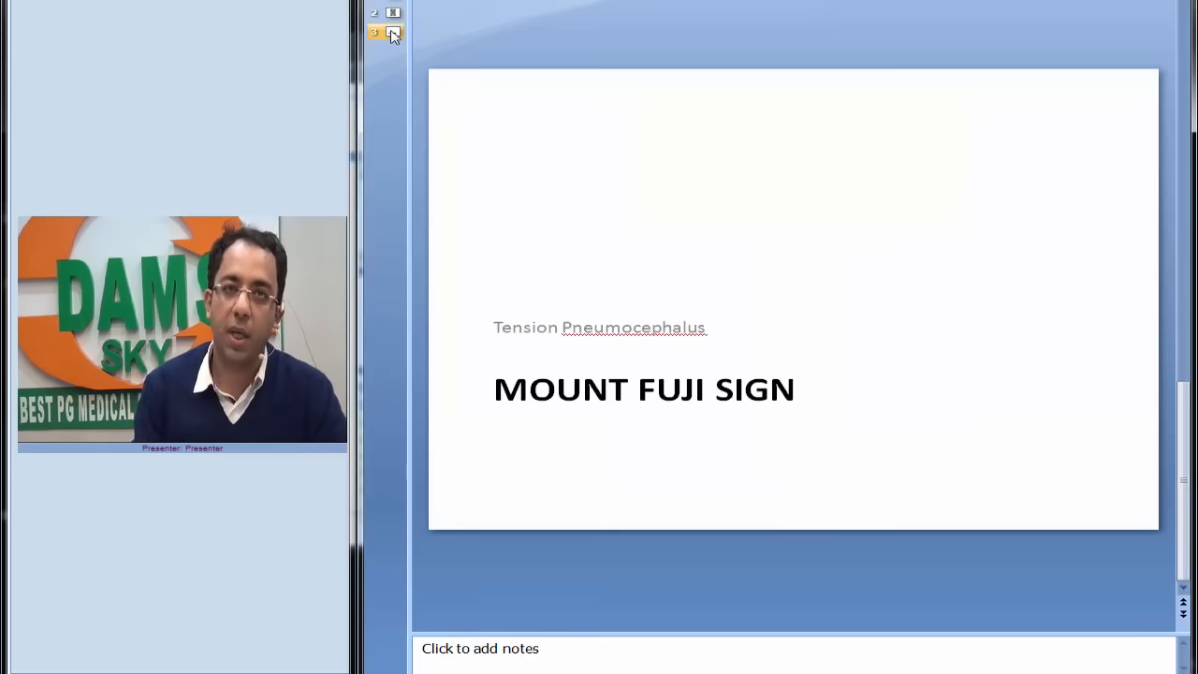